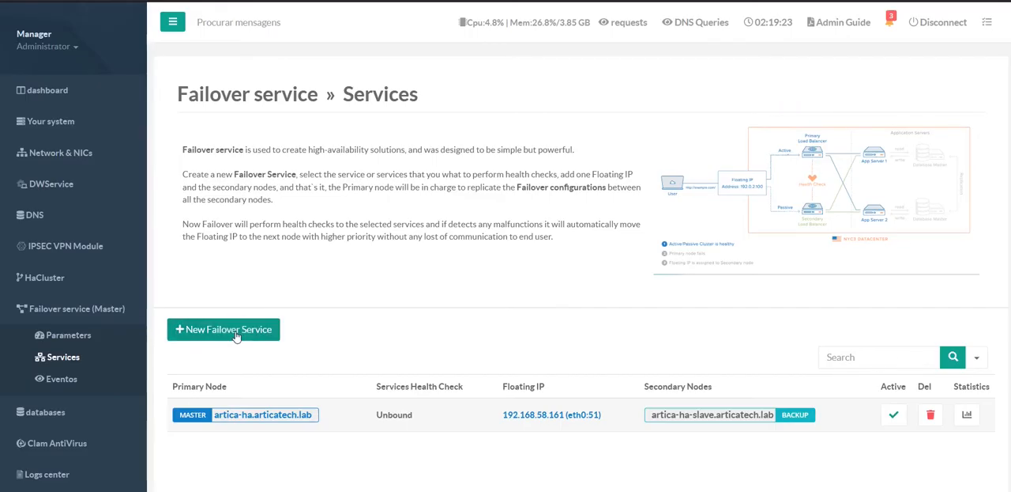
Create a new failover service checking Unbound DNS, with floating IP and secondary node 192.168.x.
click(225, 328)
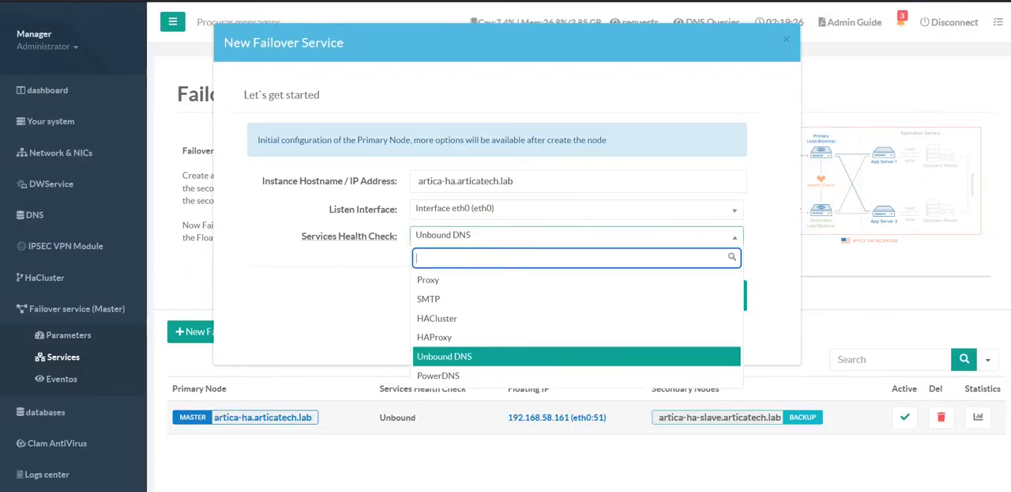
click(442, 356)
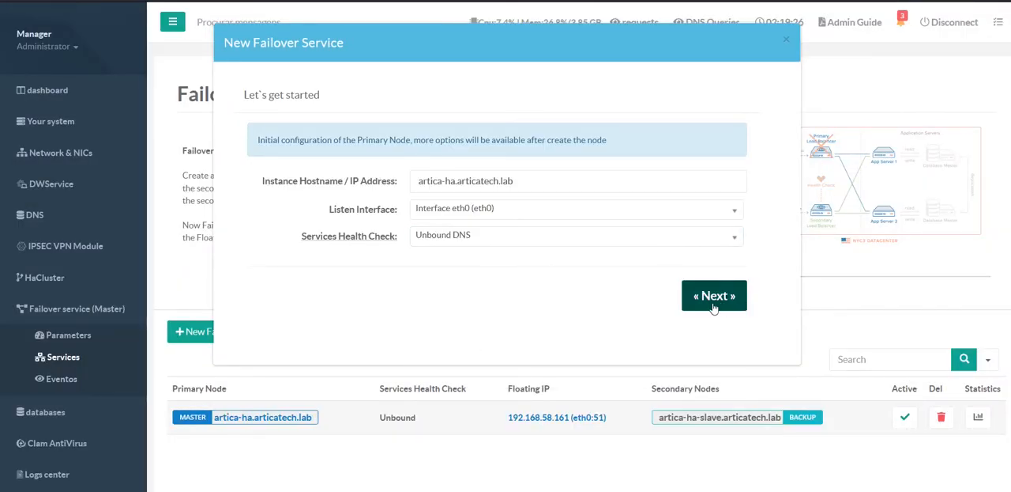
click(714, 294)
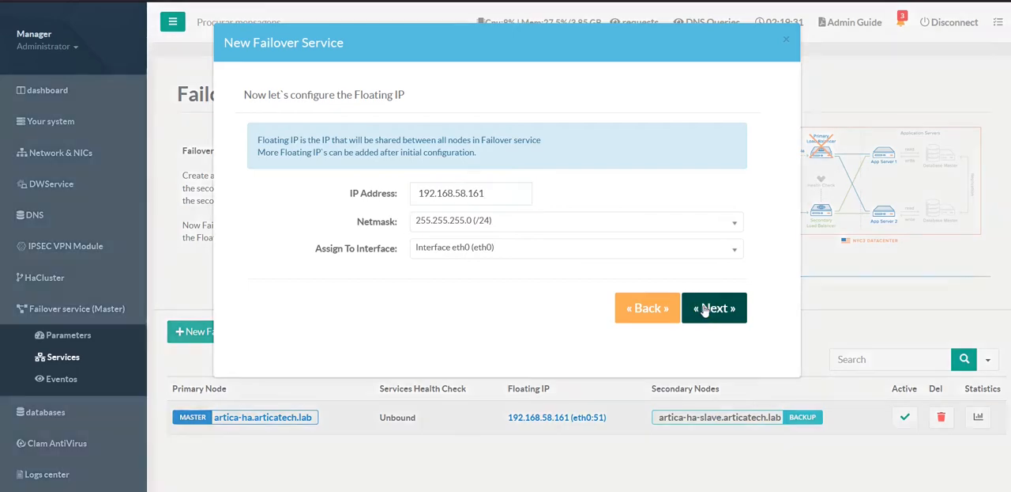
click(714, 307)
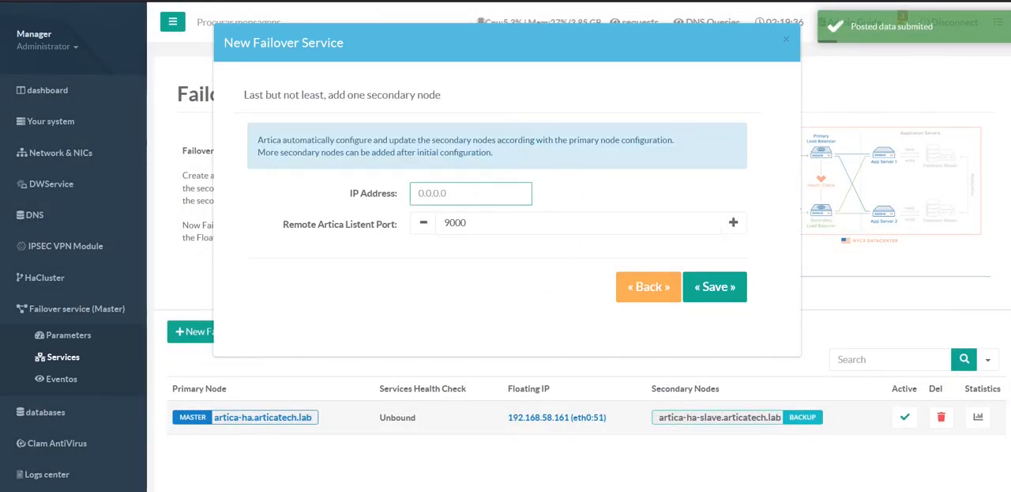
text(192.168.)
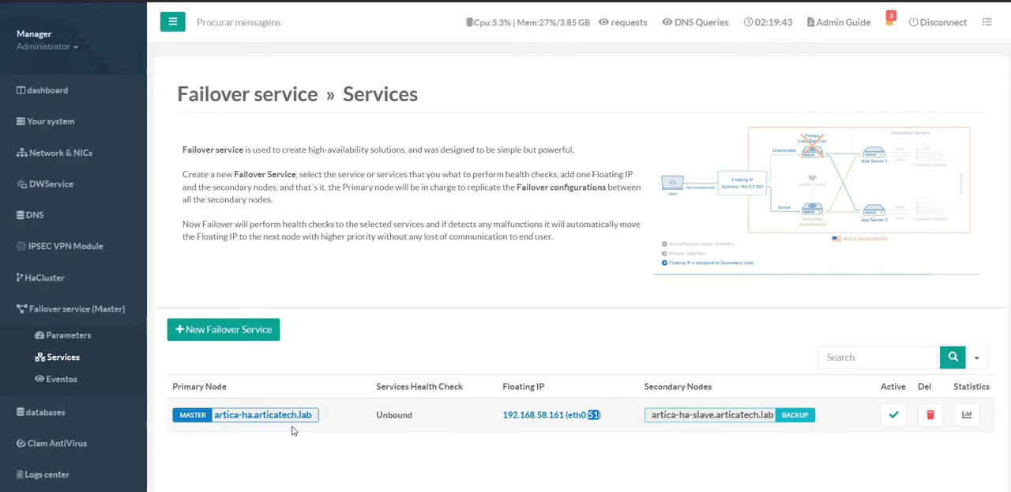
Apply the health-check service parameters in the primary node's failover settings.
click(262, 414)
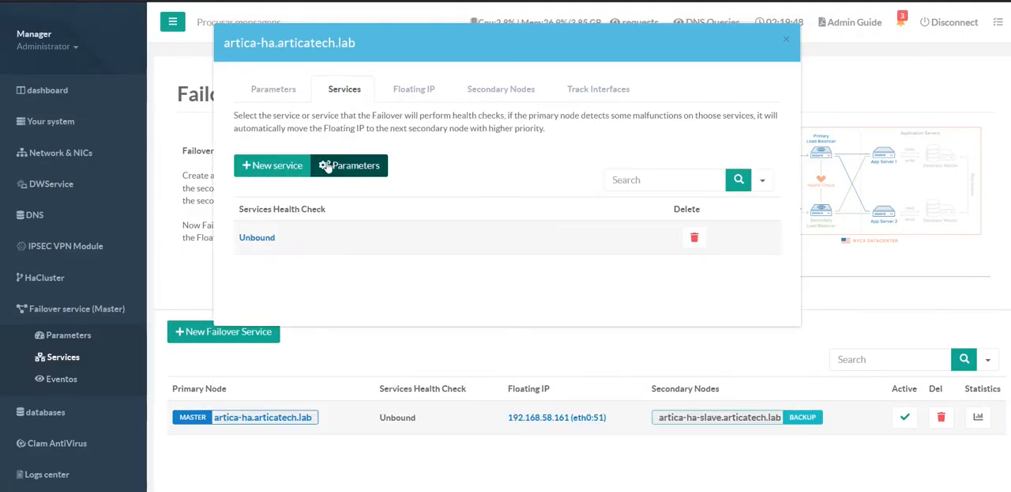
click(349, 165)
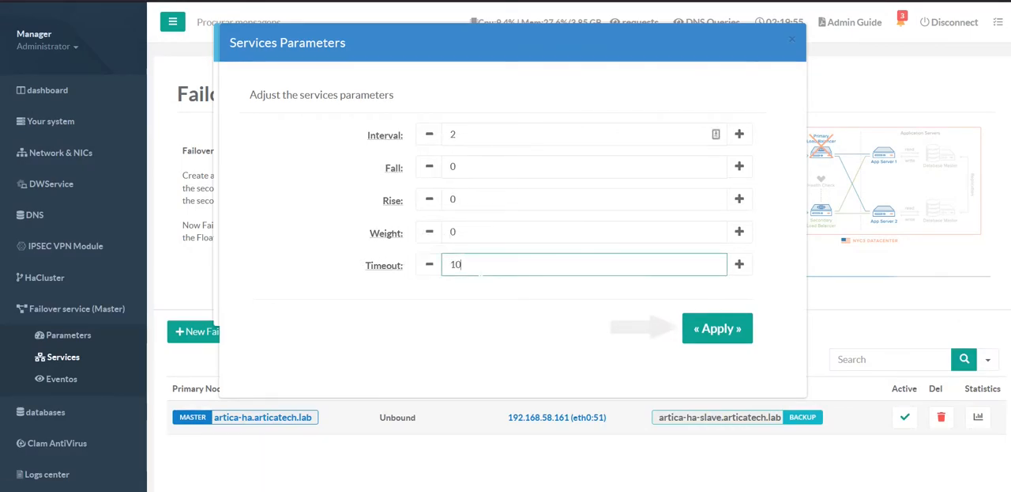
click(716, 329)
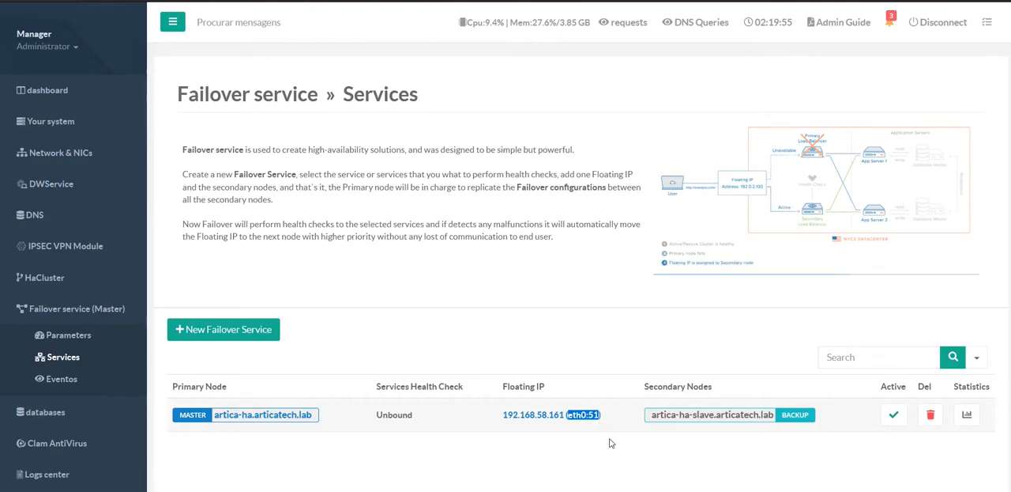
mouse_move(51, 120)
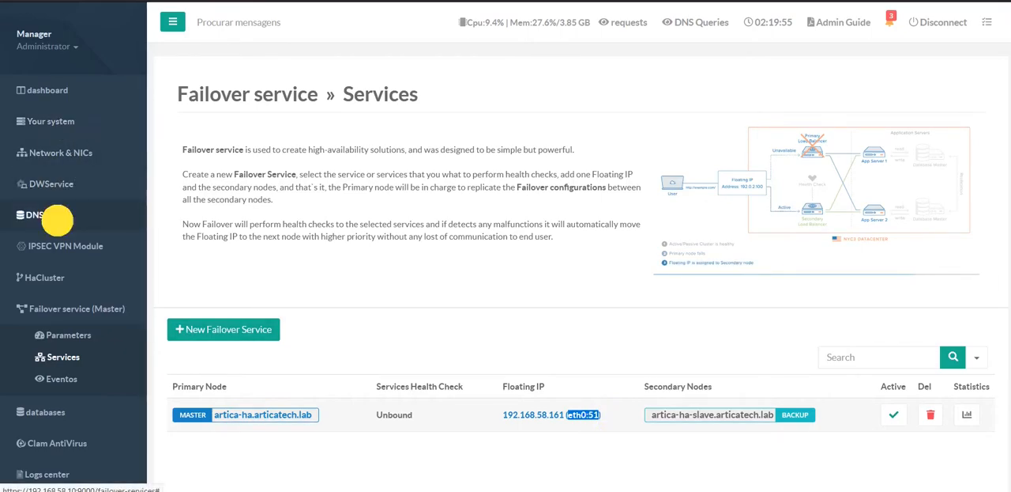
Set the primary node's DNS cache to listen on eth0:51 and apply.
click(35, 215)
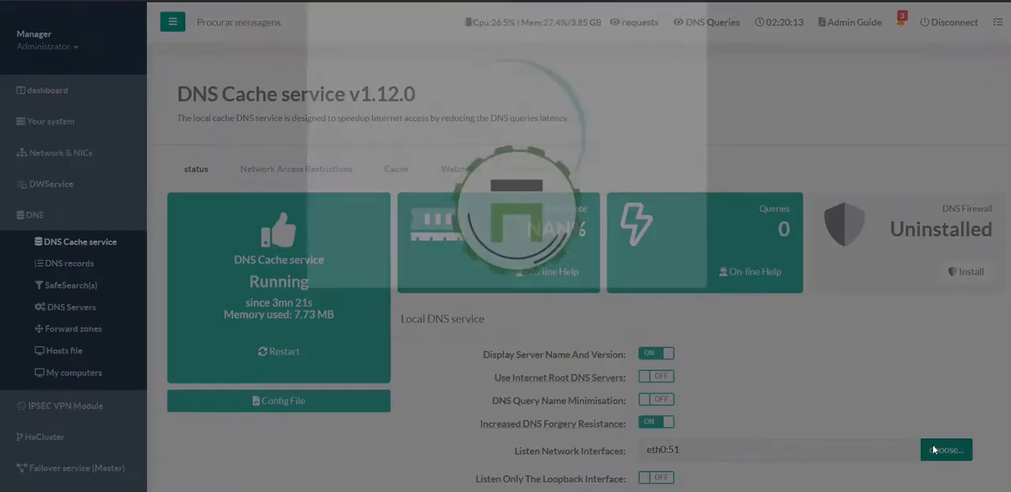
click(945, 449)
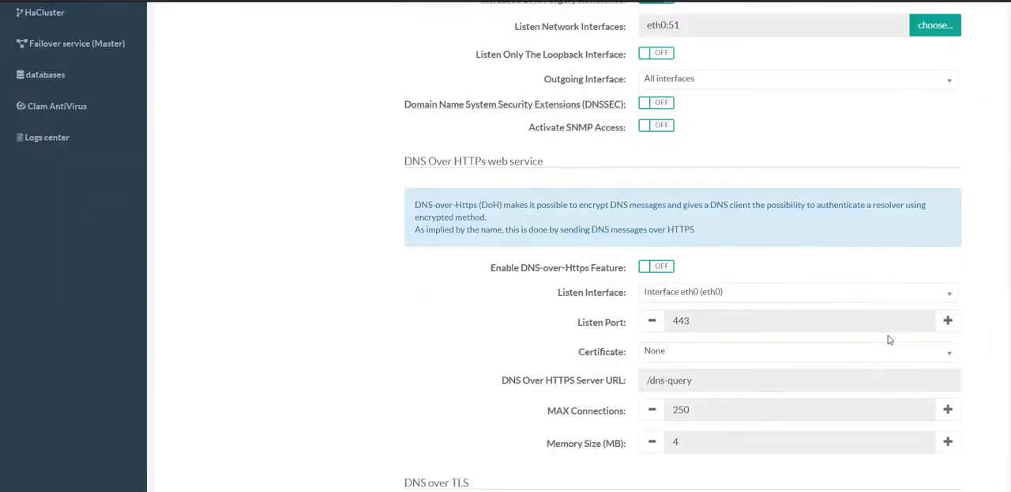
scroll(down, 3)
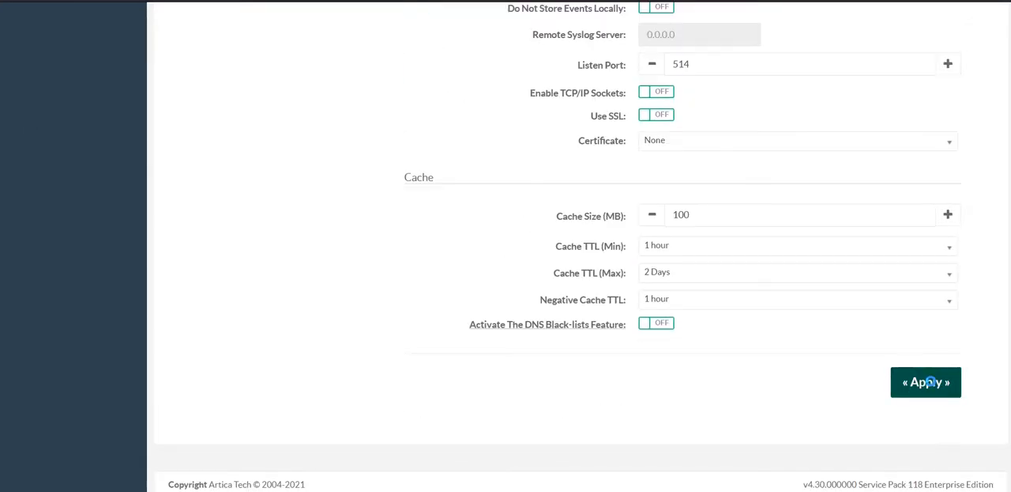
click(926, 382)
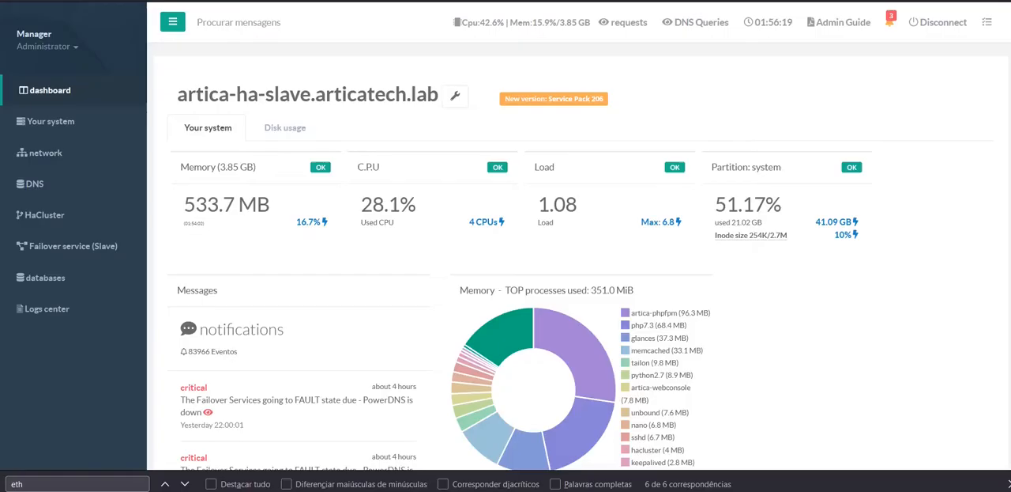
mouse_move(73, 247)
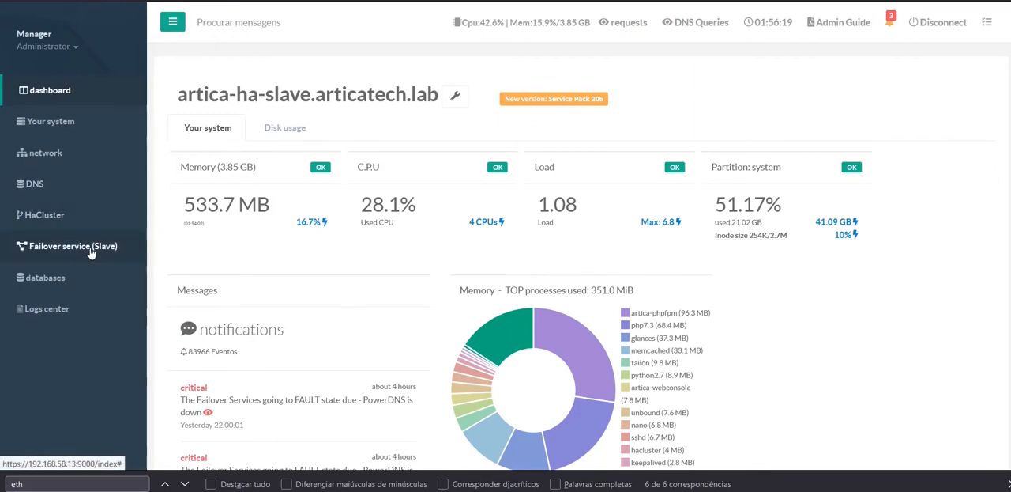
Check the slave's BACKUP failover status, then set its DNS cache to listen on eth0:90 and apply.
click(73, 246)
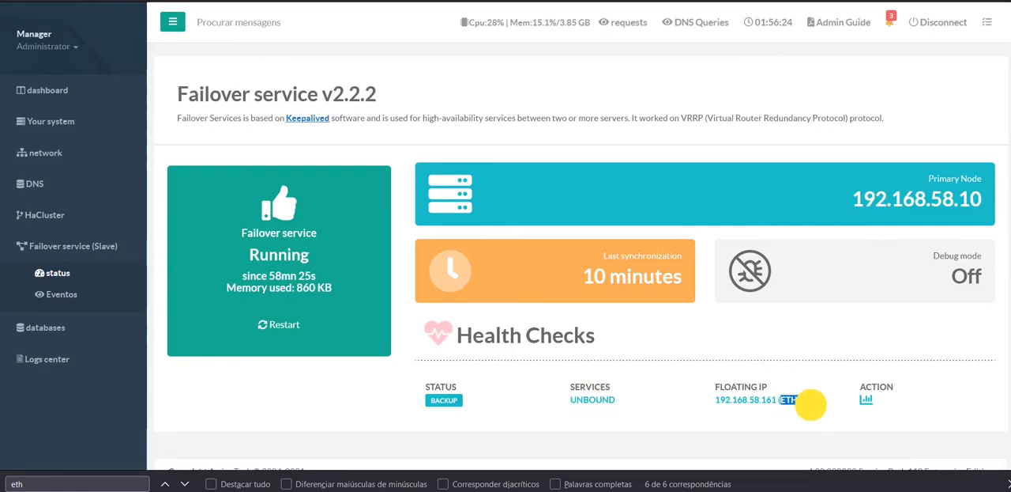
mouse_move(40, 151)
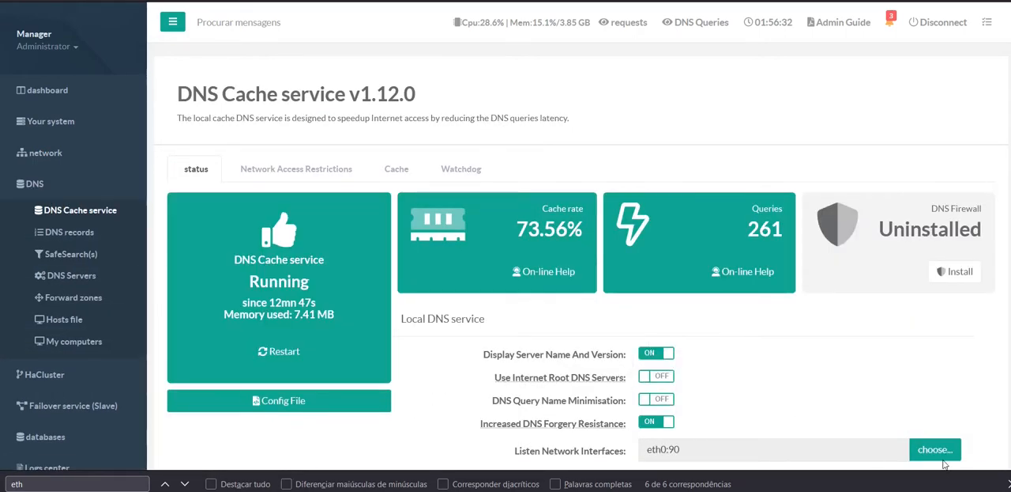
click(936, 449)
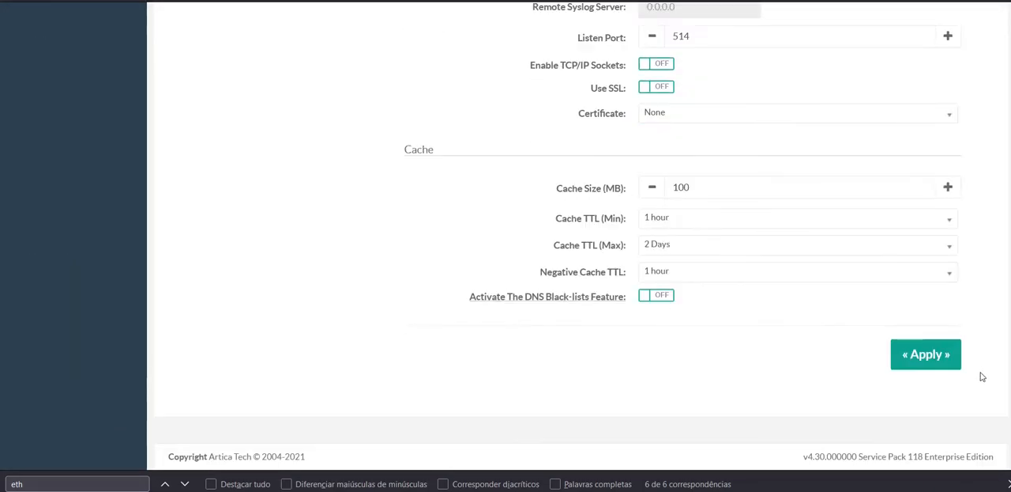
click(926, 354)
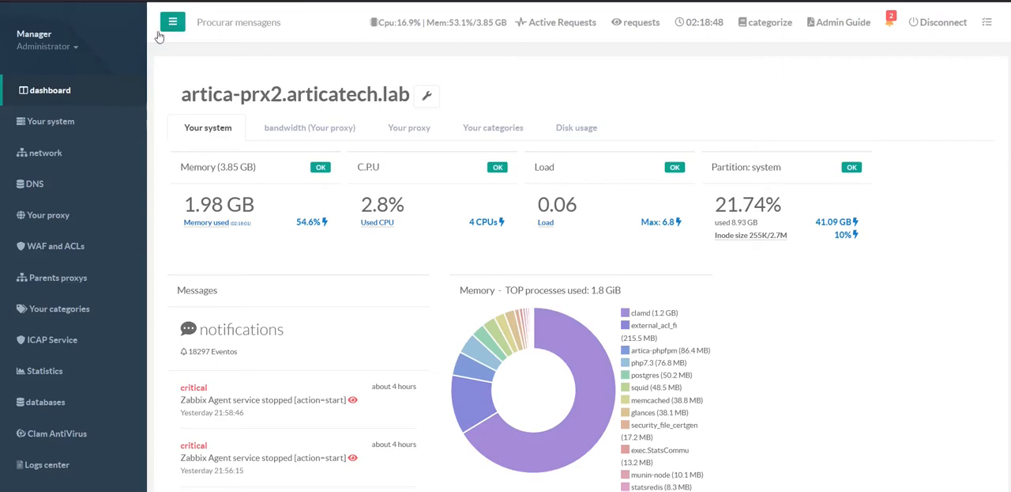
Set artica-prx2's primary DNS server to 192.168.58.161 and apply.
click(36, 183)
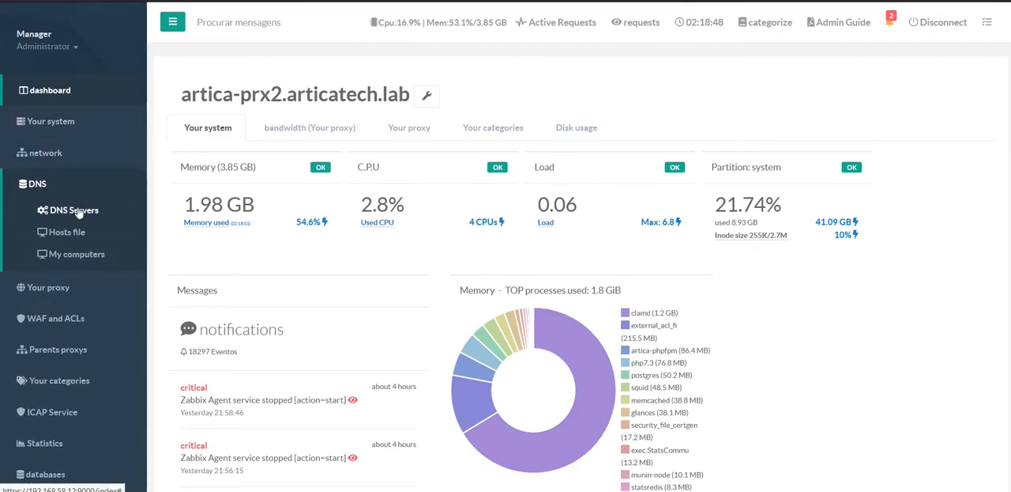
click(75, 209)
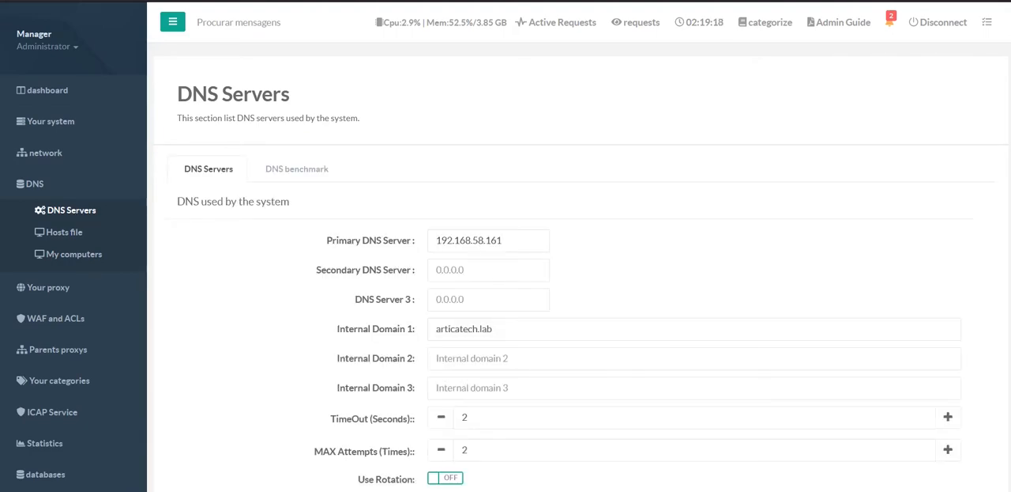
click(487, 241)
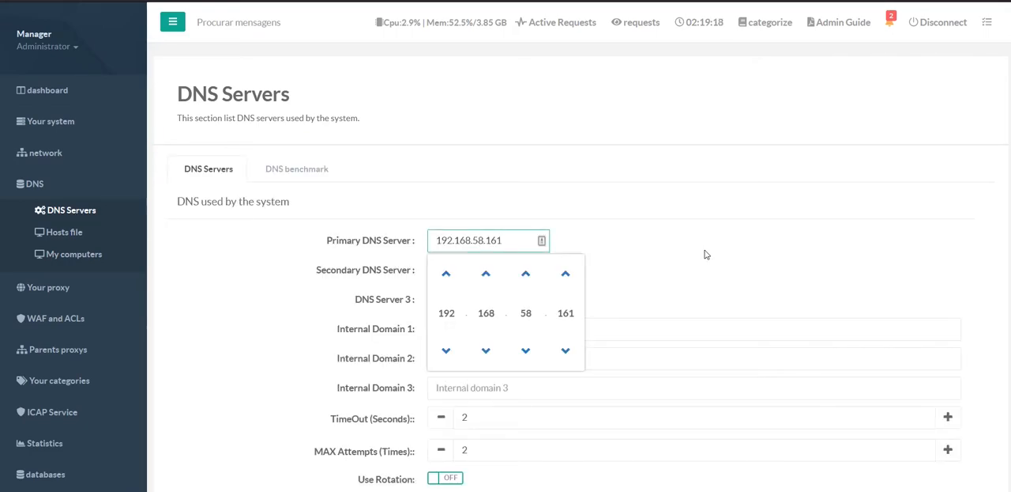
scroll(down, 3)
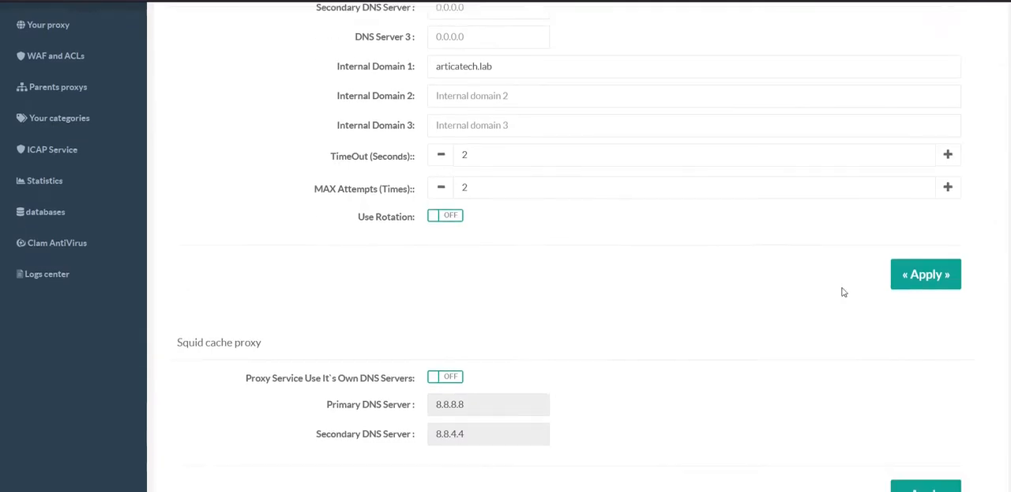
click(926, 273)
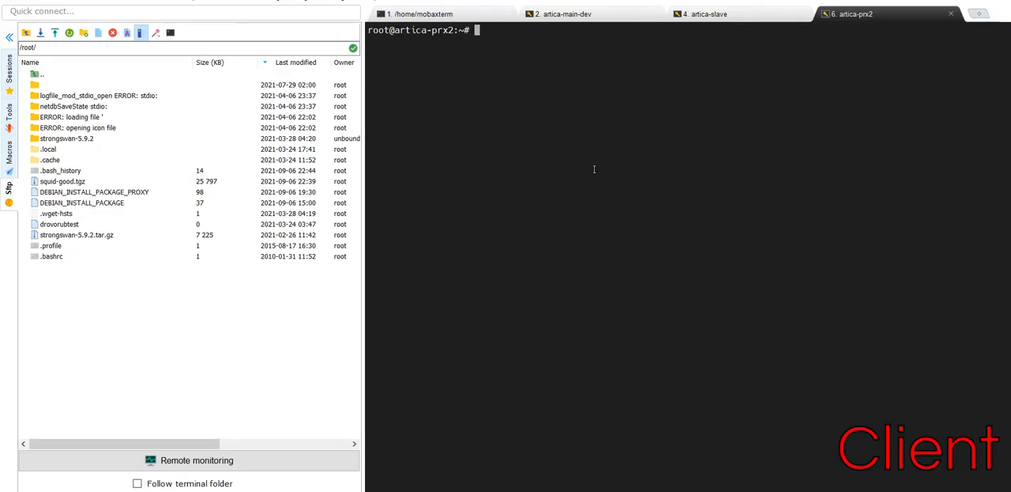
Note the client address 192.168.58.12 and delete the UDP port 53 DROP rule on the primary node.
text(ifconfig)
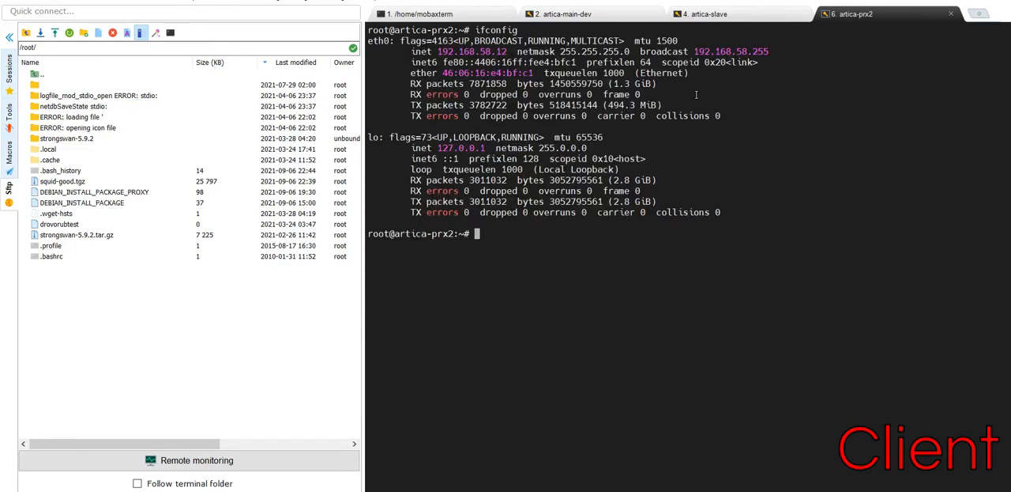
double_click(471, 50)
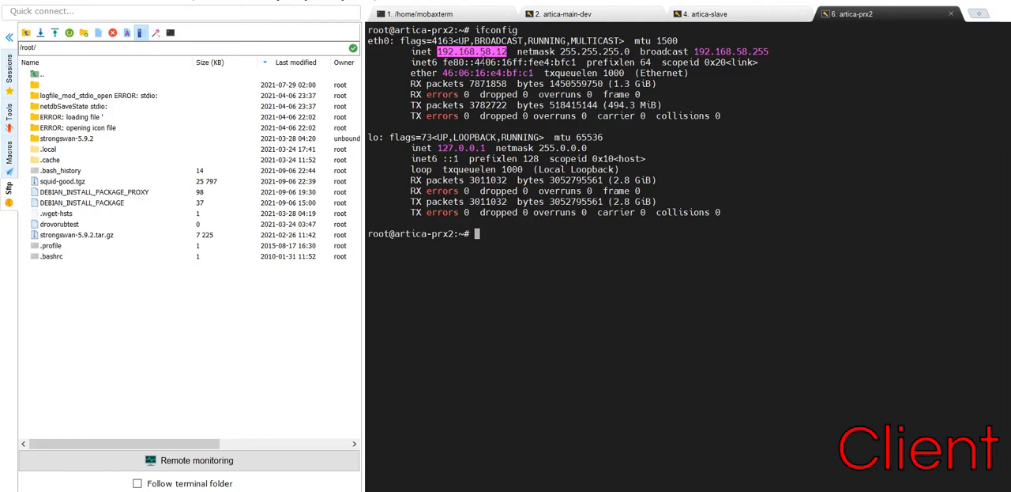
click(566, 13)
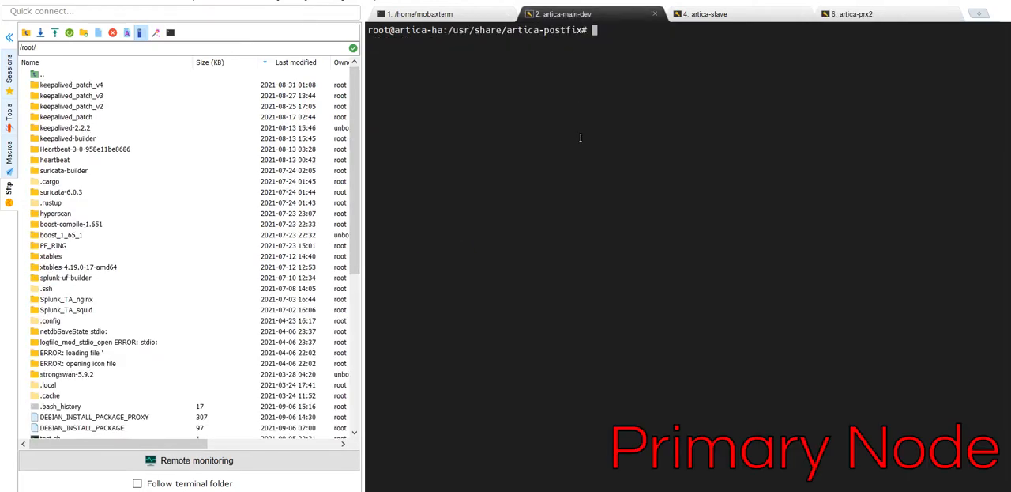
mouse_move(582, 137)
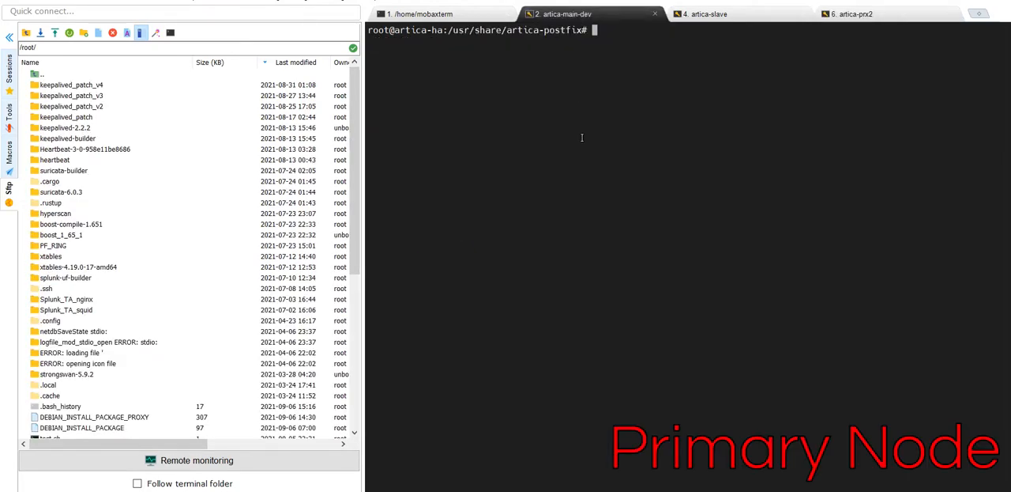
text(iptables -D INPUT -p udp --destination-port 53 -j DROP)
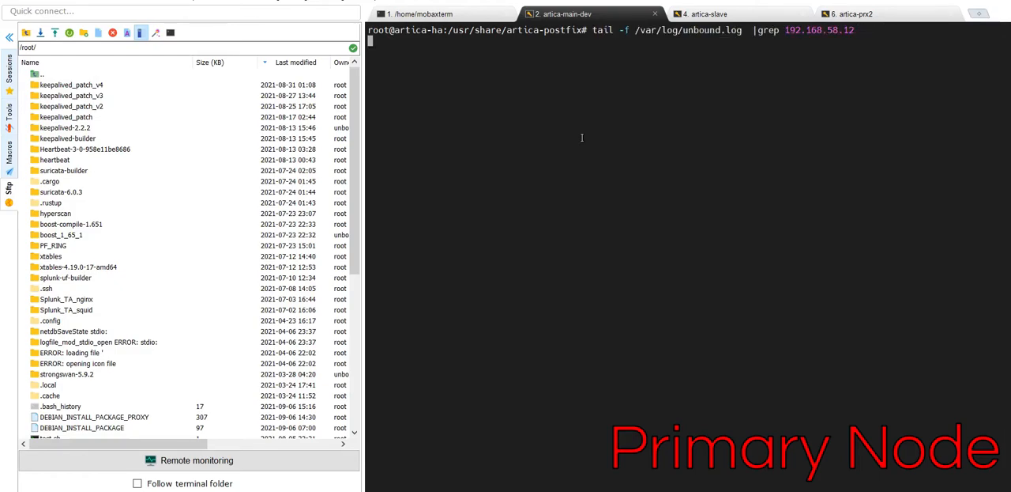
Run nslookup cnn.com on the client and compare the primary and secondary unbound logs.
click(704, 12)
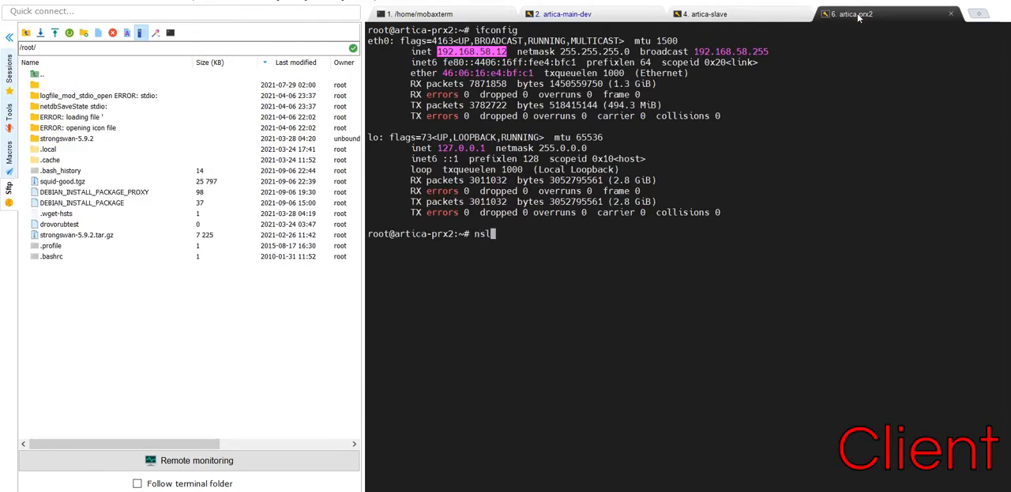
text(ookup)
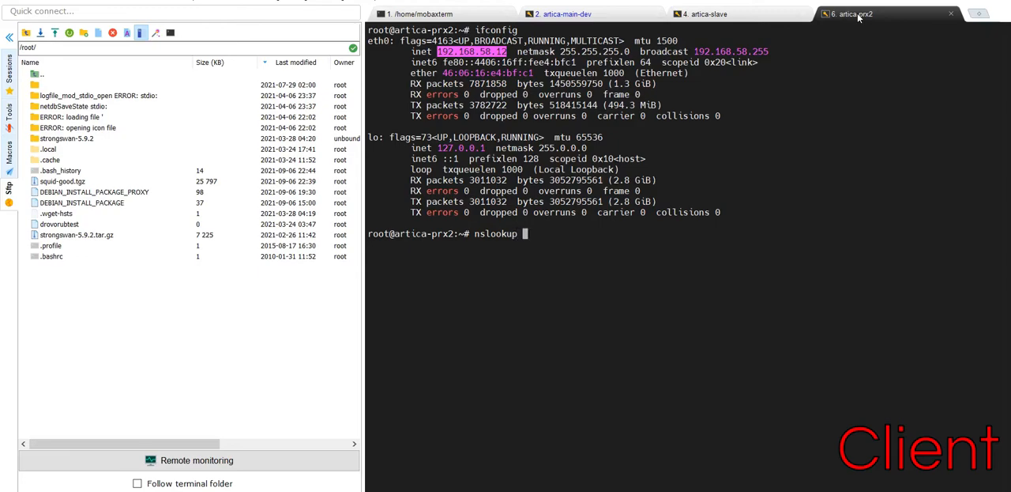
text(s)
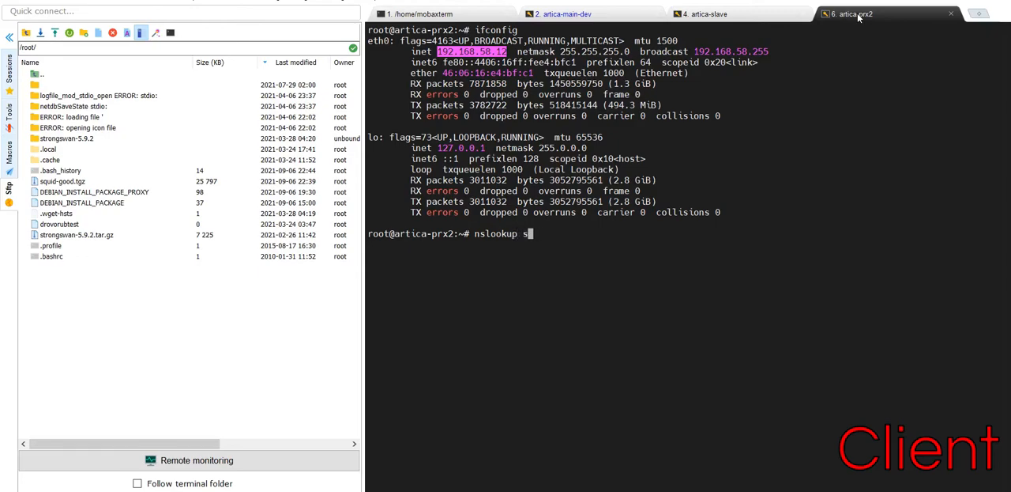
text(cnn.com)
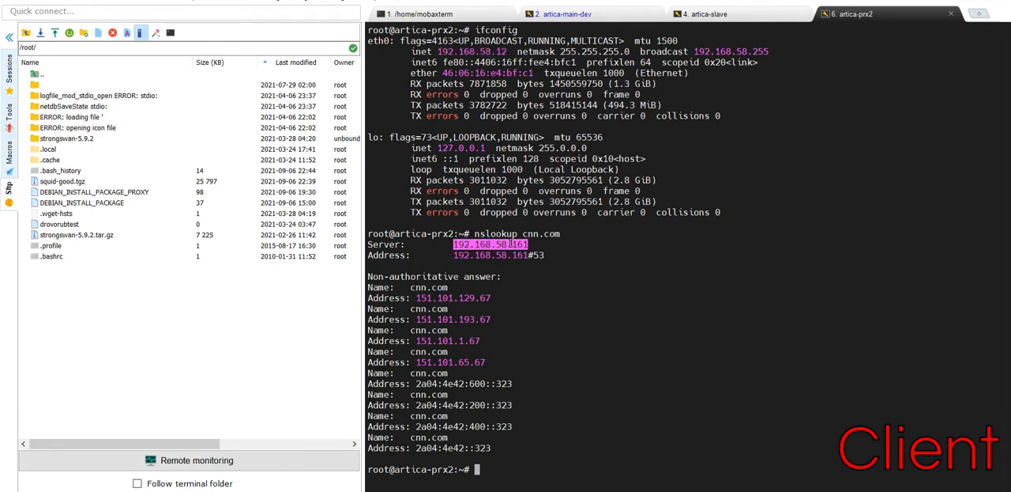
click(561, 12)
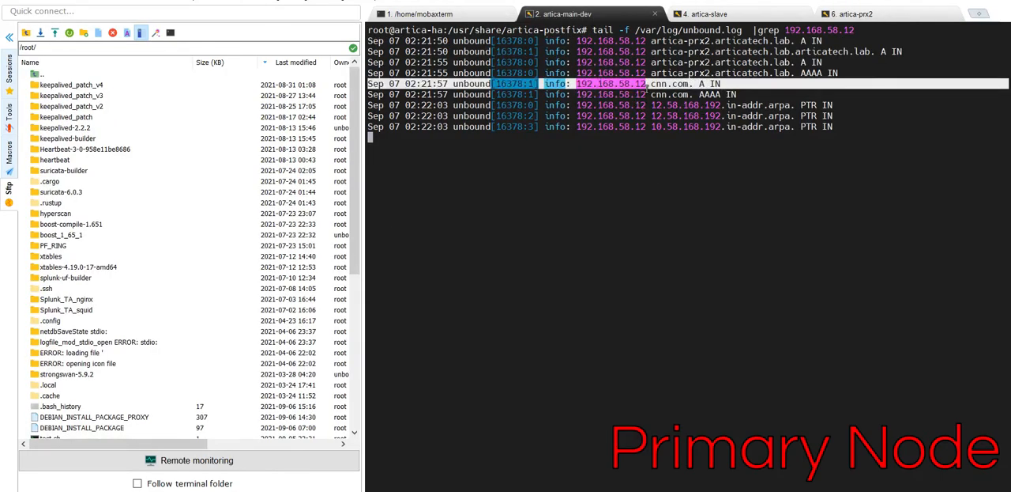
click(705, 13)
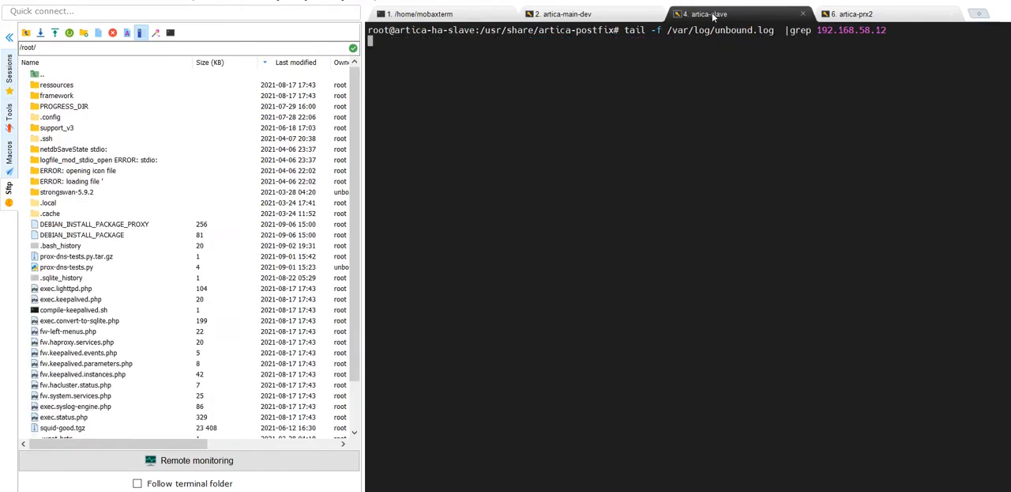
View the slave's Failover service status showing MASTER with floating IP 192.168.58.161.
click(563, 12)
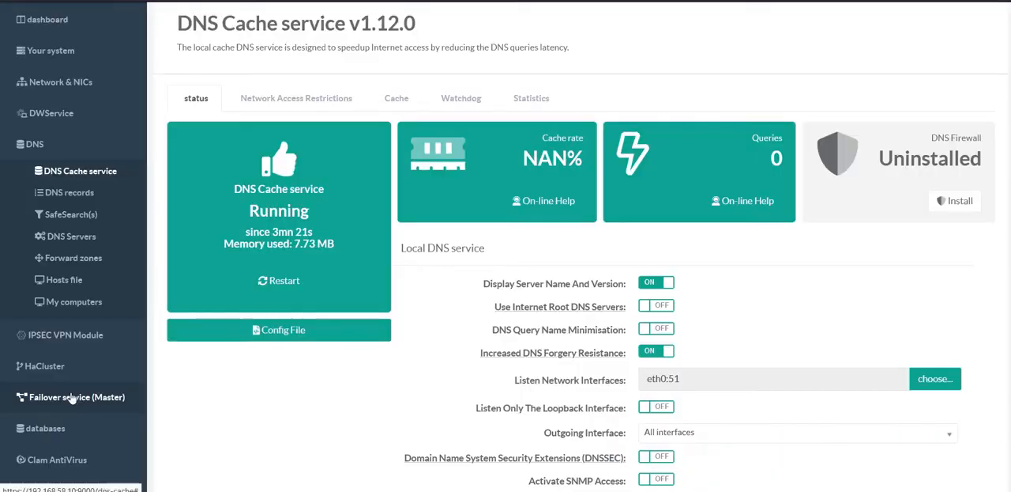
click(75, 397)
text(eth)
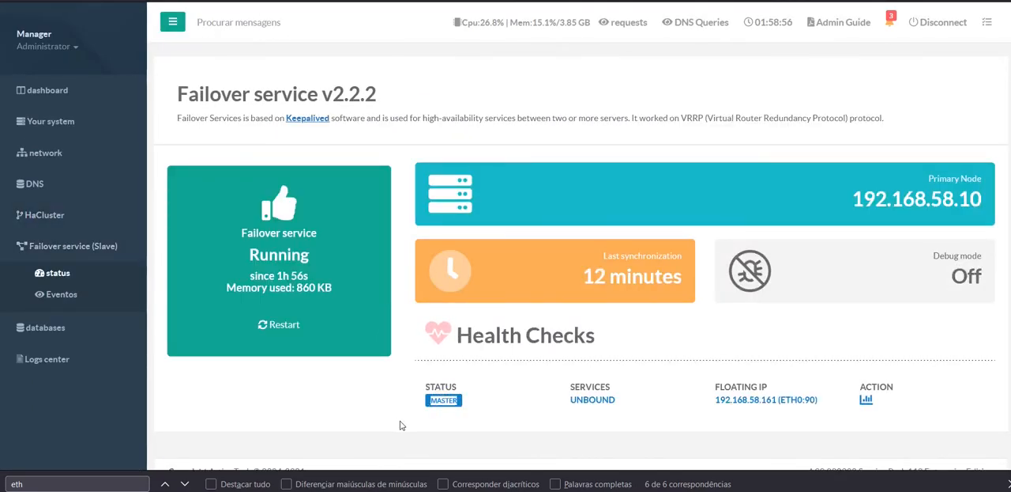
mouse_move(545, 383)
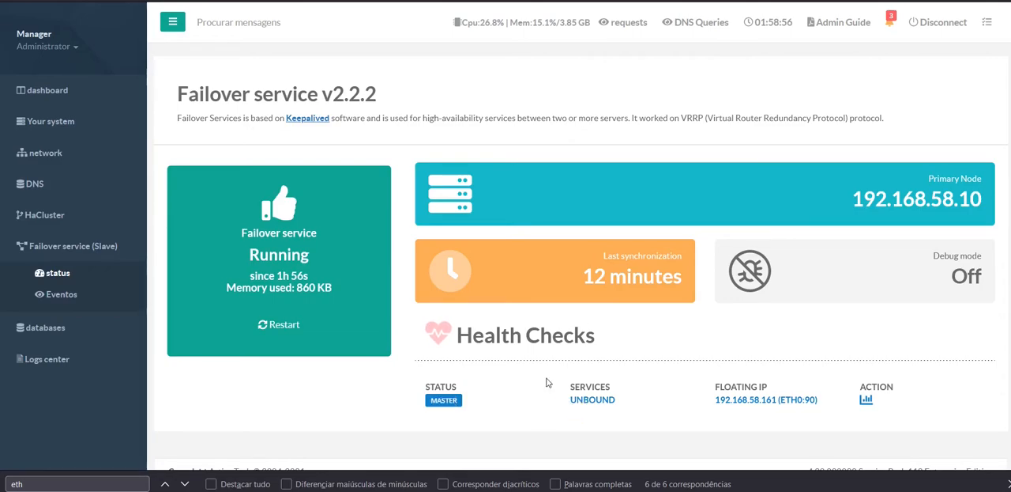
Look up articatech.com and facebook.com on the client and see them in the secondary node's log.
click(851, 13)
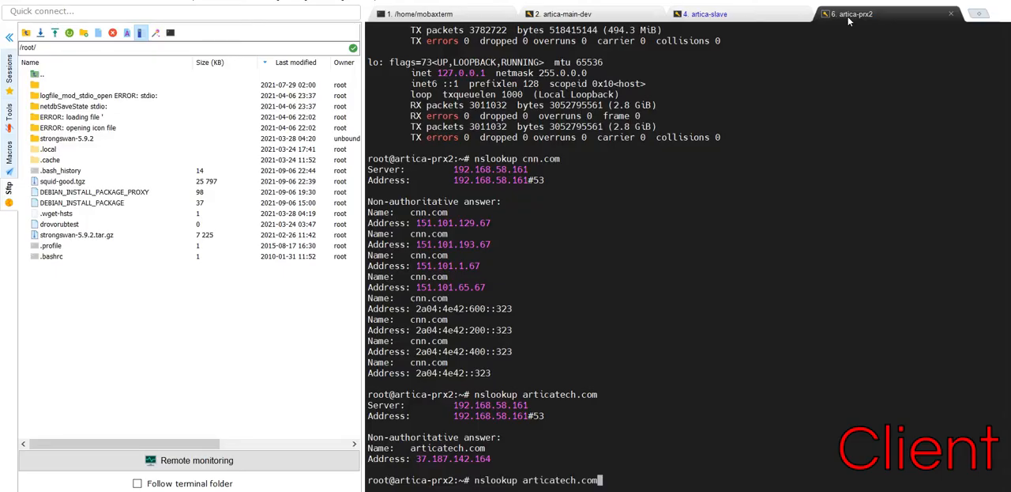
click(561, 13)
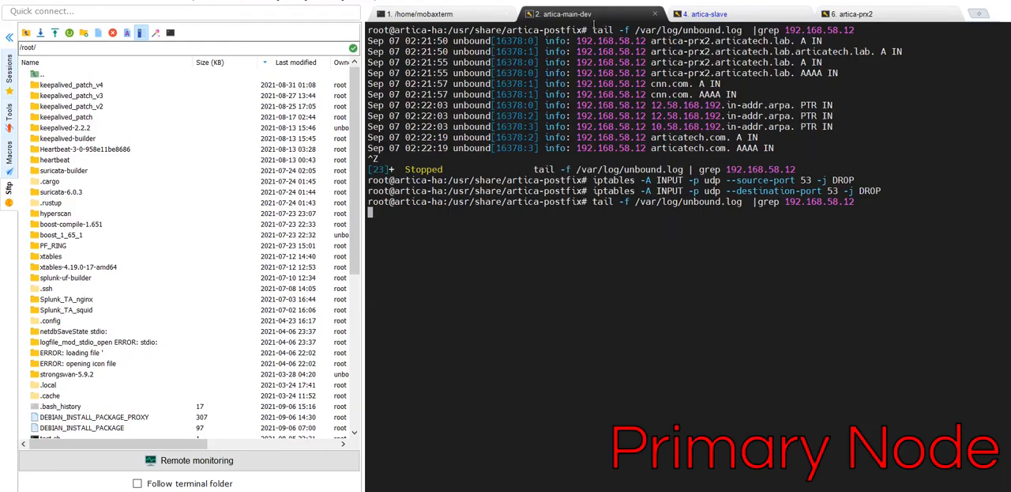
click(703, 12)
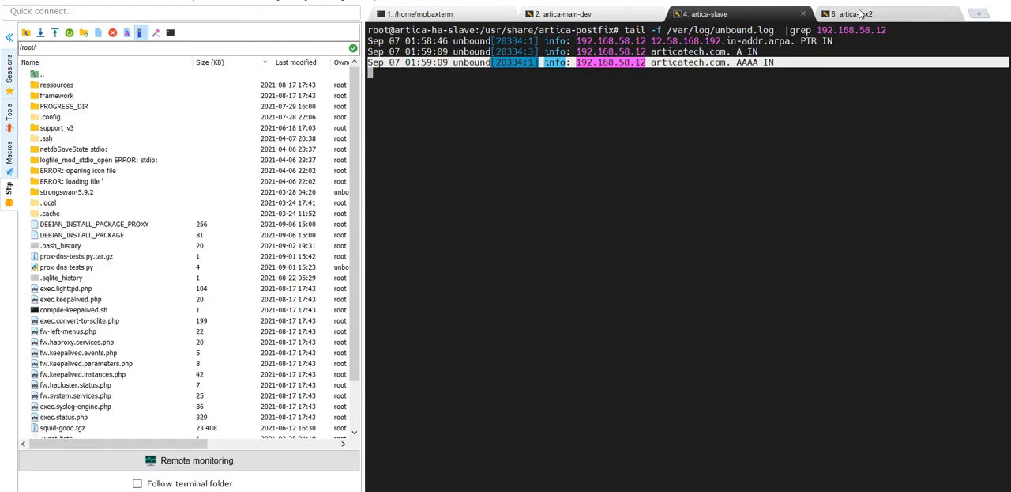
click(851, 12)
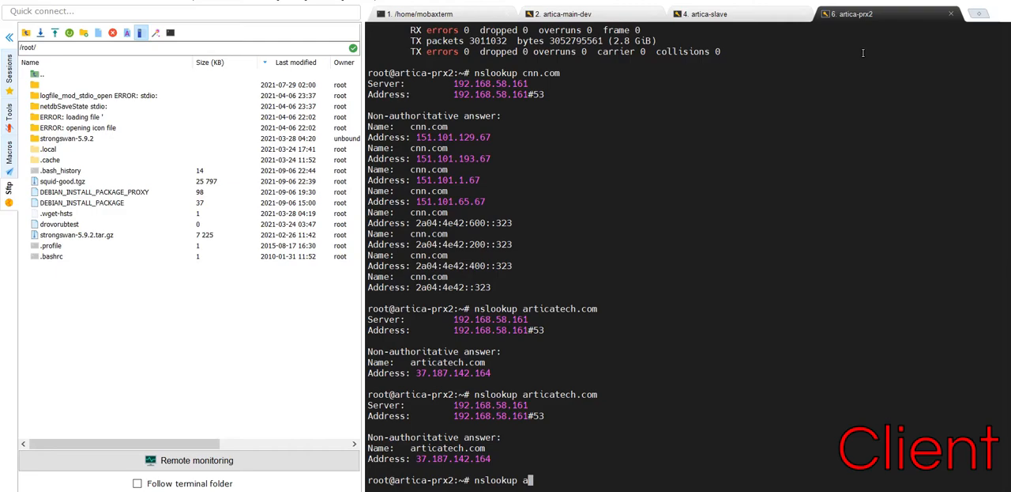
text(facebook.com)
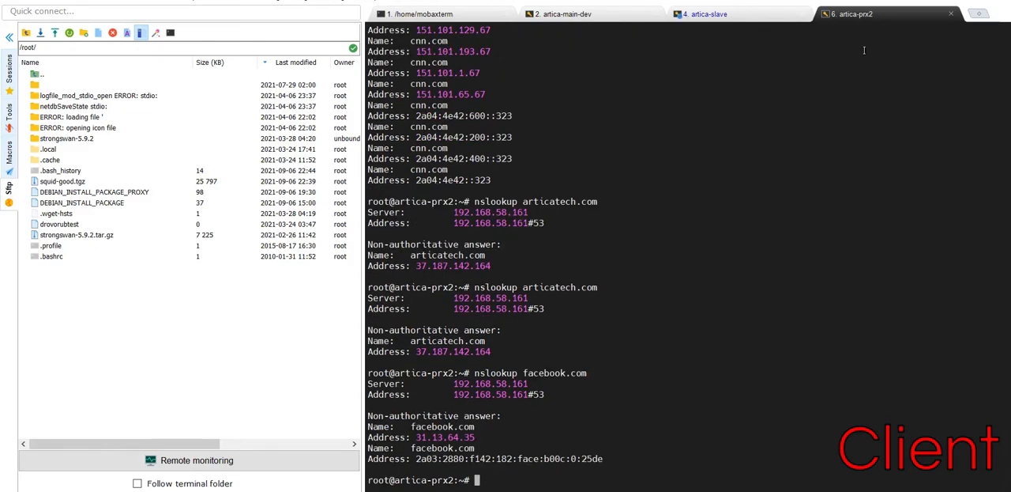
click(704, 13)
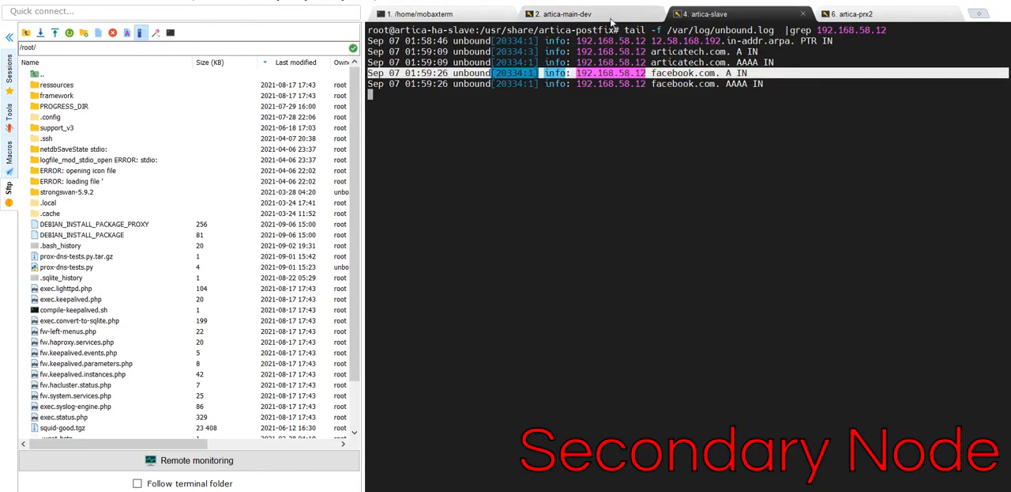
click(561, 12)
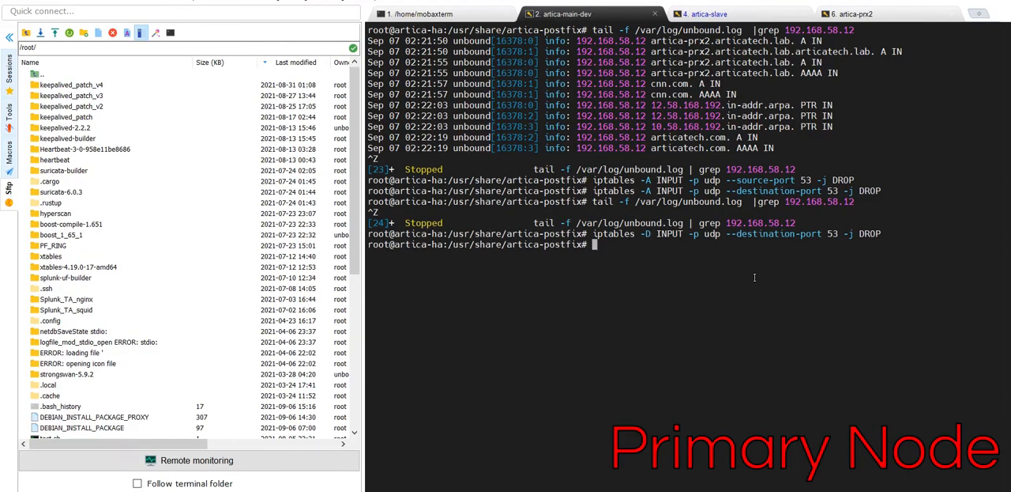
Change the UDP port 53 iptables rule on the primary and recheck the client's facebook.com lookup in its log.
text(iptables -A INPUT -p udp --source-port 53 -j DROP)
text(tail -f /var/log/unbound.log  |grep 192.168.58.12)
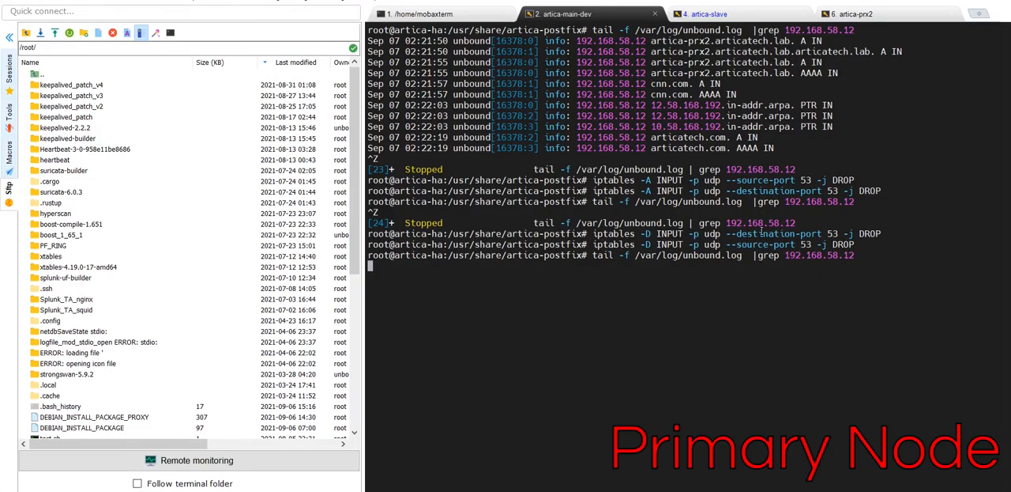
click(853, 12)
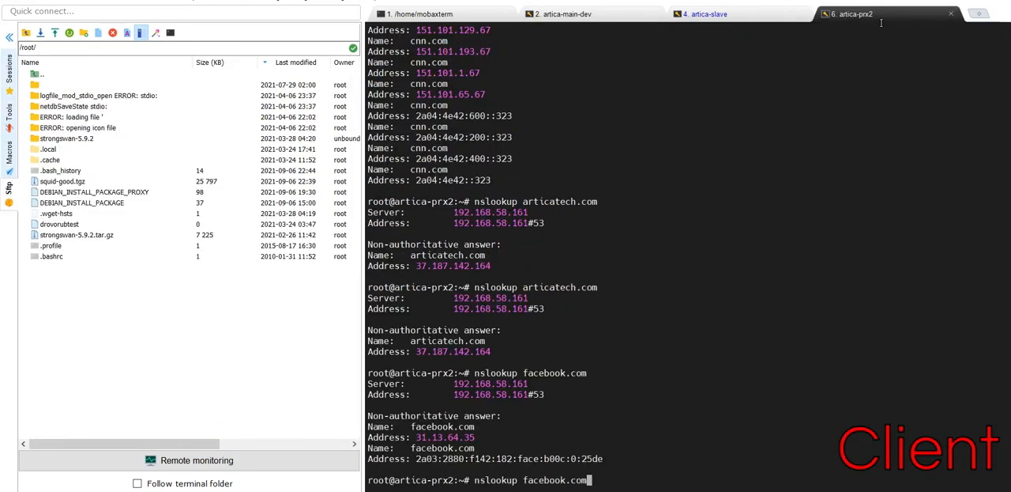
click(566, 13)
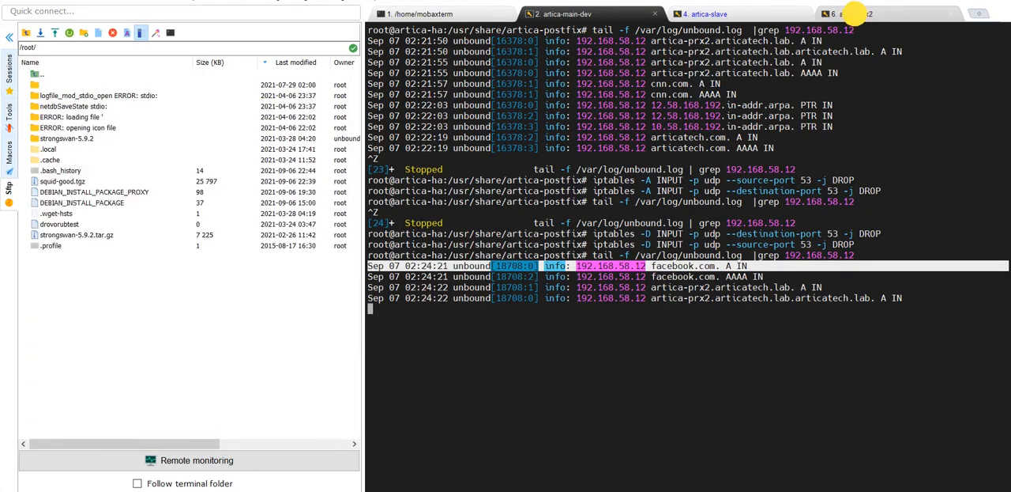
click(850, 13)
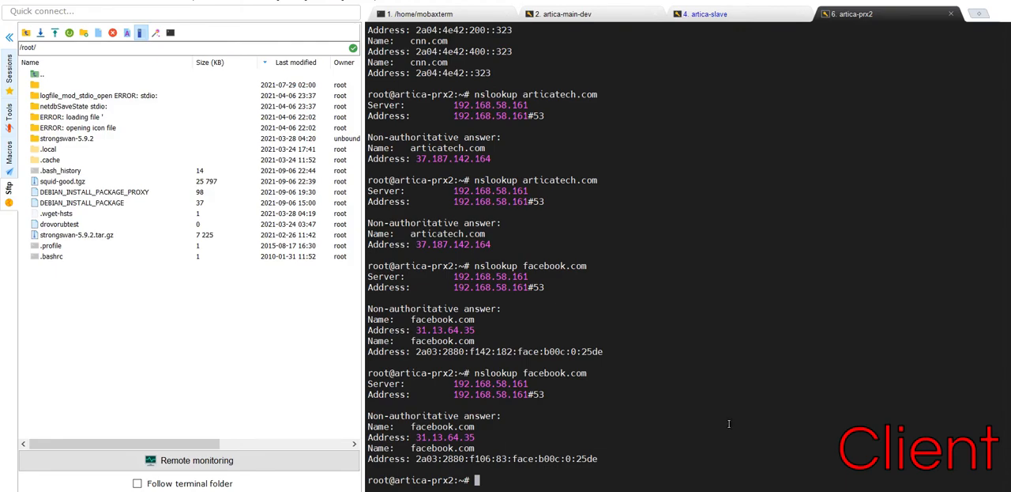